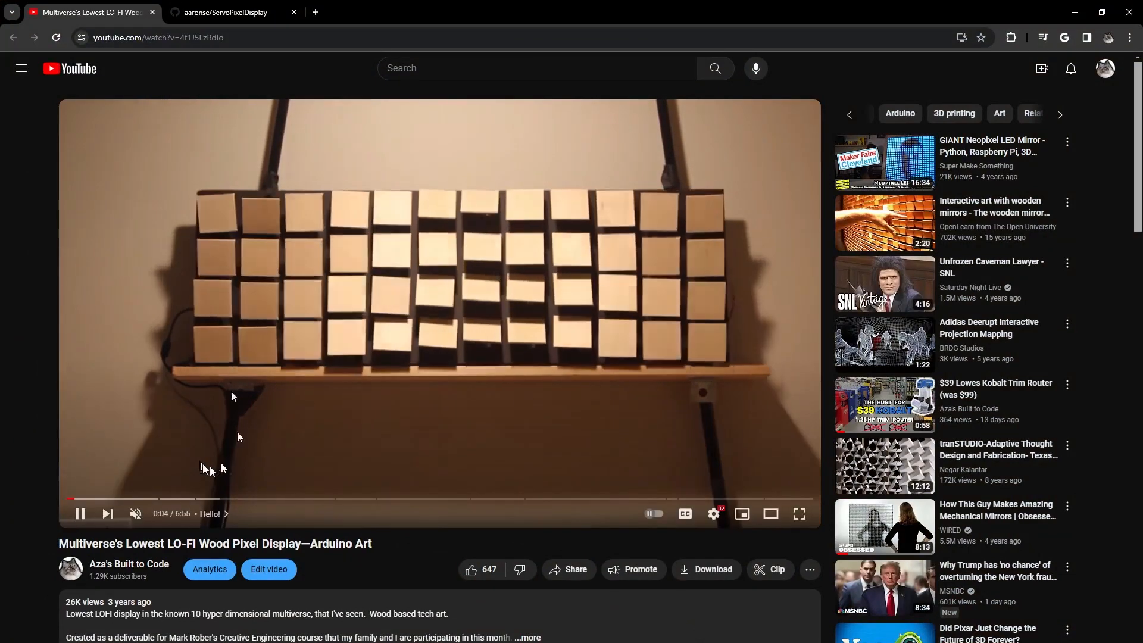
# Step: Show the 'Mill sheet metal panel' part entry, noting a removable poly panel was used instead
pyautogui.click(234, 13)
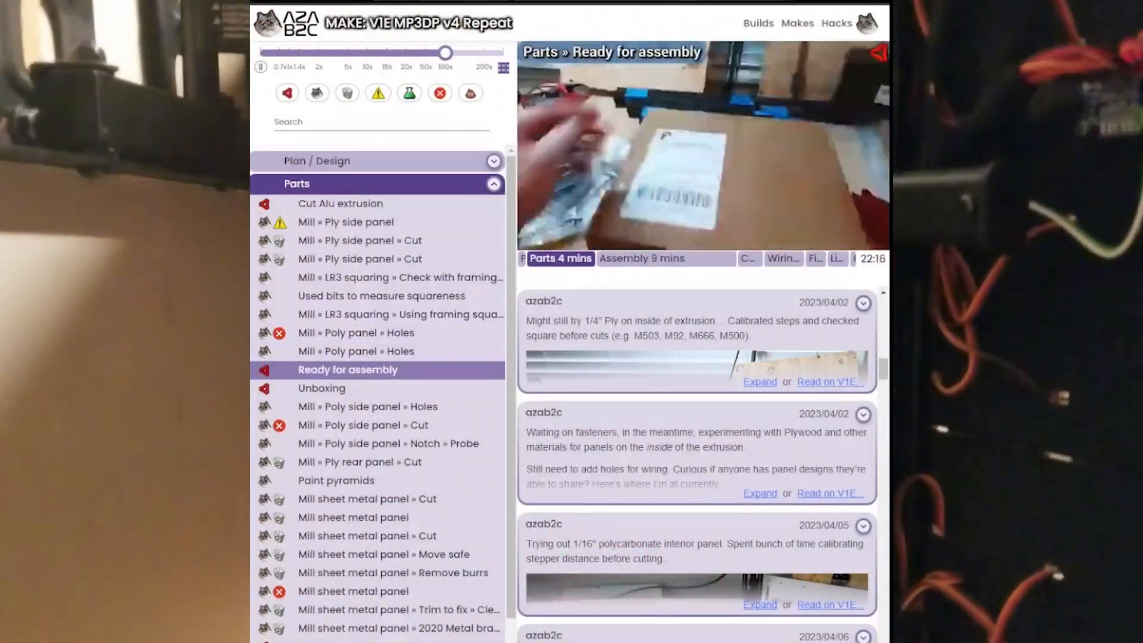
pyautogui.click(353, 517)
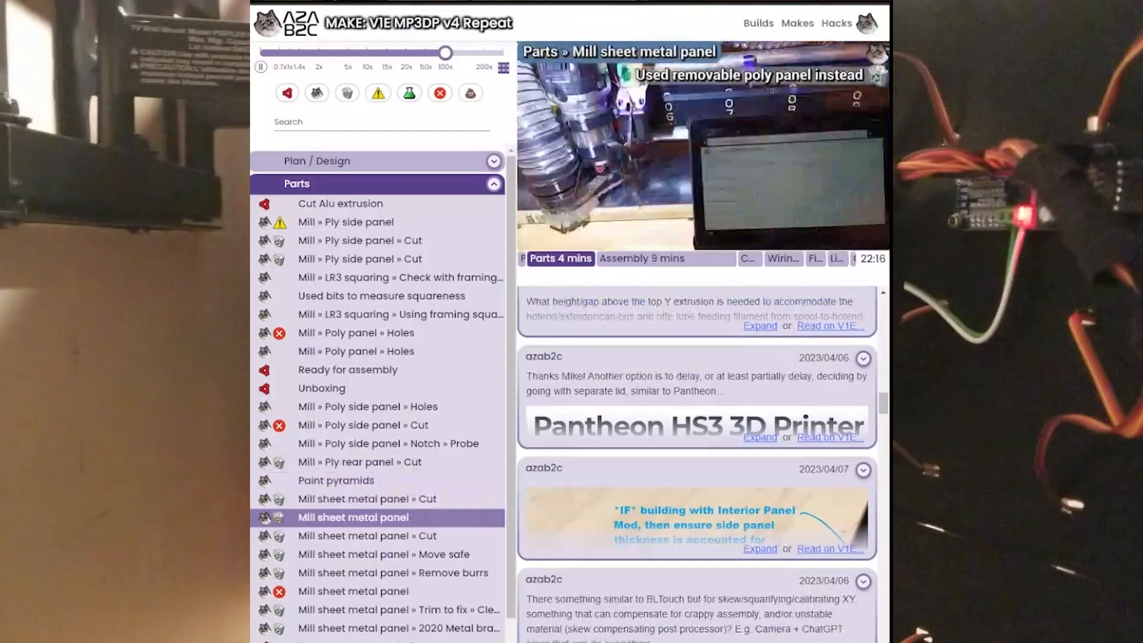